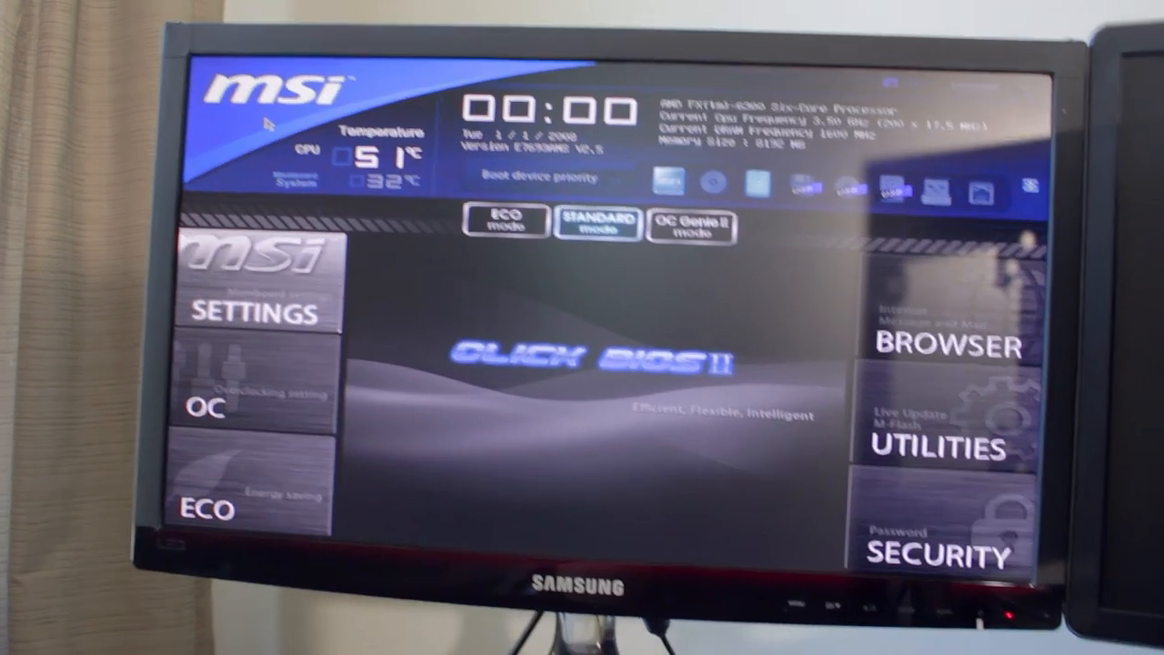
Reach the Integrated Peripherals page via Settings, showing SATA Mode as IDE Mode
left_click(258, 313)
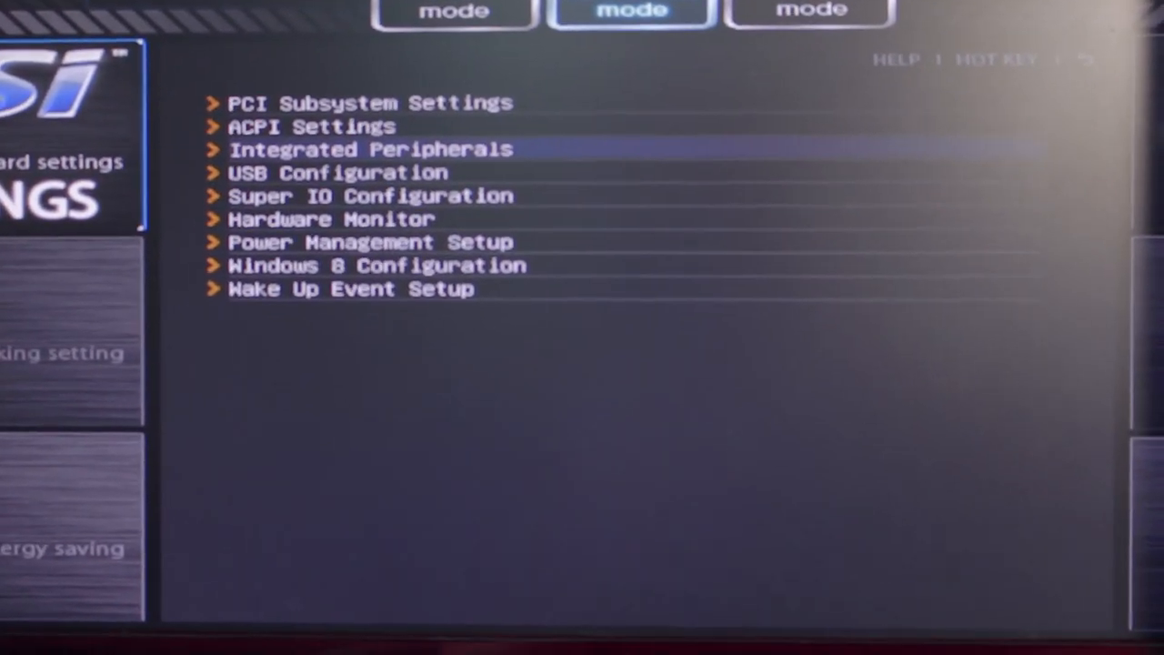
left_click(367, 149)
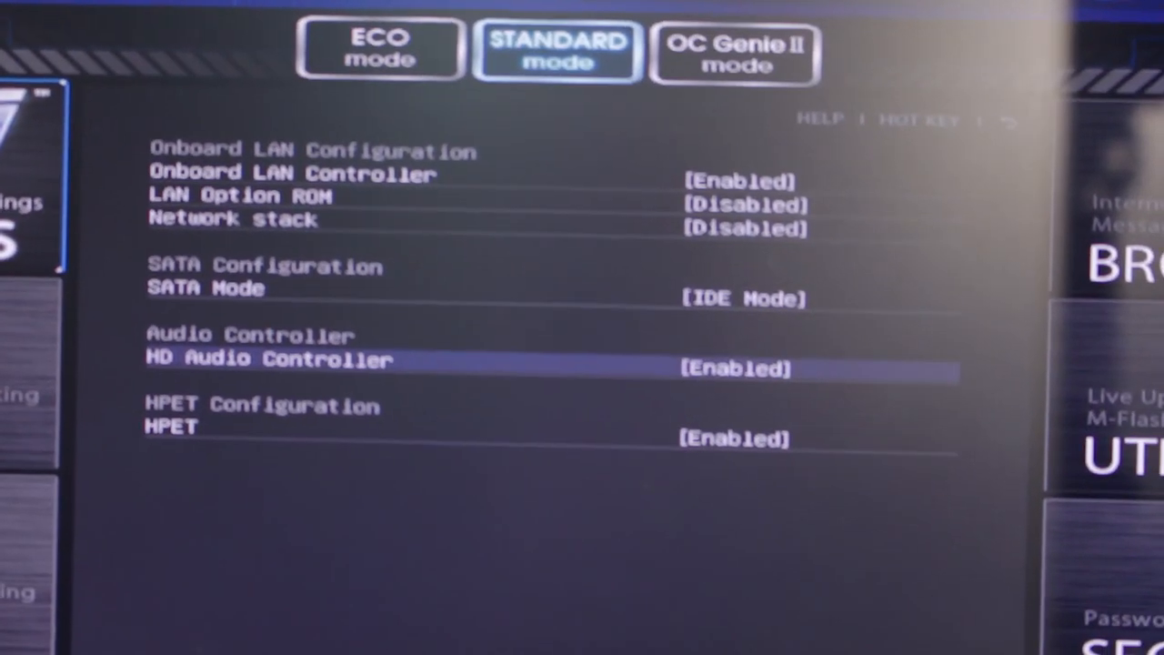